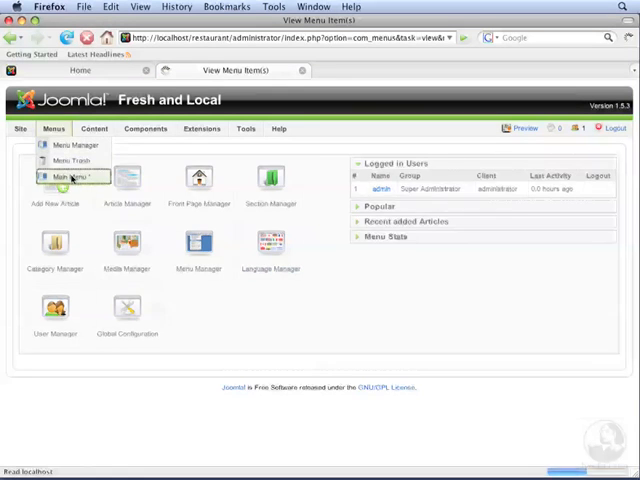
# Step: Start a new Main Menu item and list the Internal Link article layout types
pyautogui.click(64, 178)
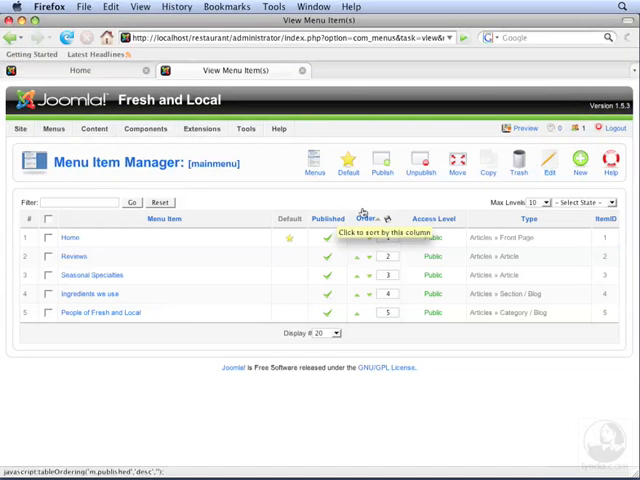
pyautogui.click(580, 160)
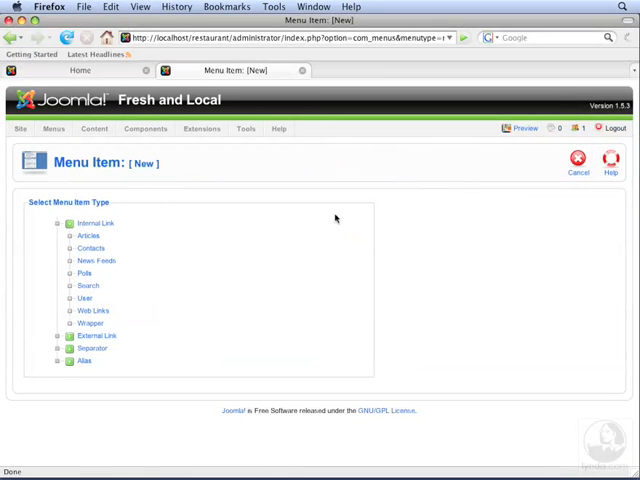
pyautogui.click(88, 236)
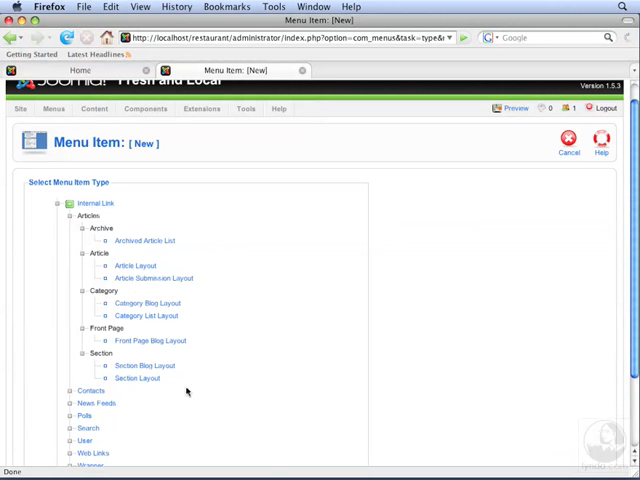
pyautogui.moveTo(138, 378)
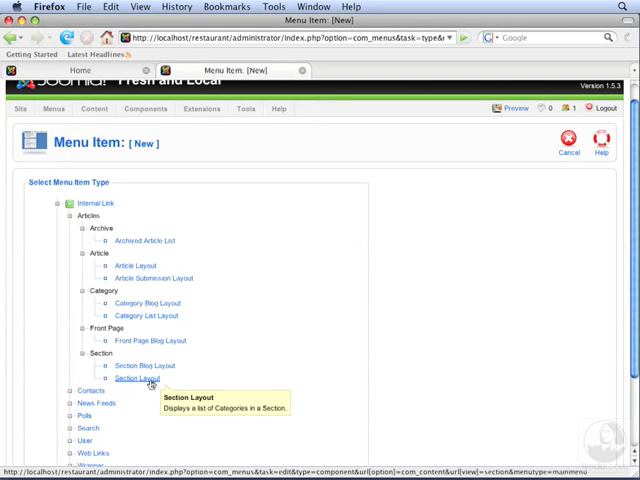
# Step: Save a Section Layout item 'Ingredient types' showing the Ingredients section
pyautogui.click(140, 378)
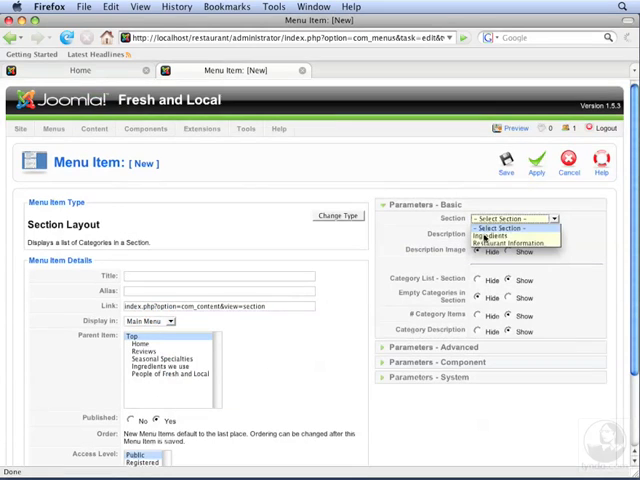
pyautogui.click(492, 234)
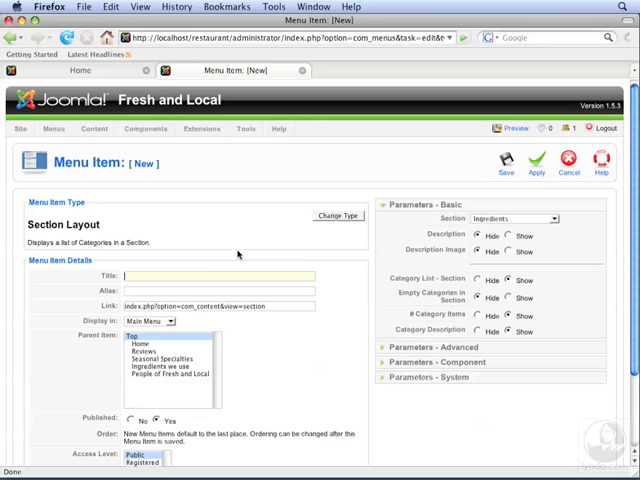
pyautogui.write('Ingredient types')
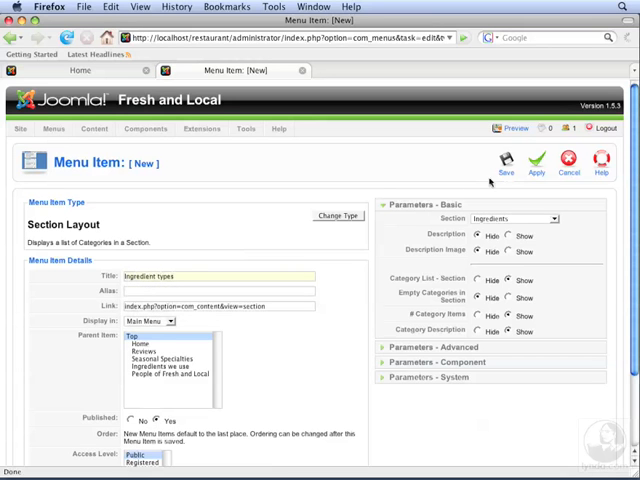
pyautogui.click(506, 162)
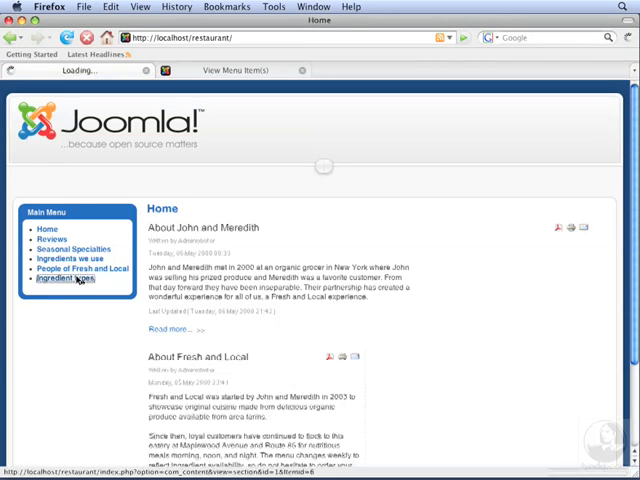
# Step: On the site, follow Ingredient types to Vegetables and view the Carrots article
pyautogui.click(58, 280)
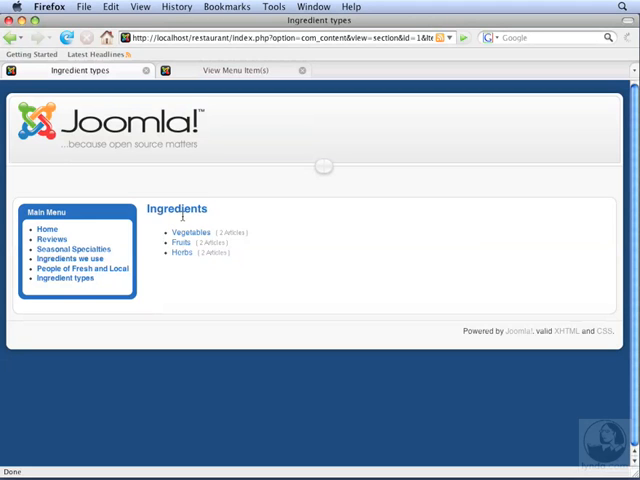
pyautogui.moveTo(184, 228)
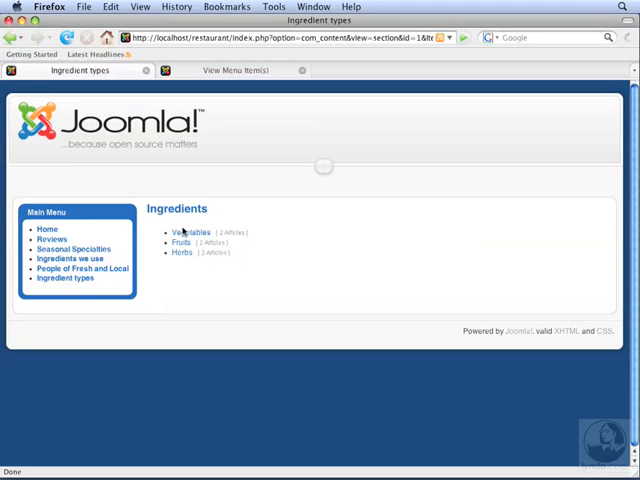
pyautogui.click(192, 232)
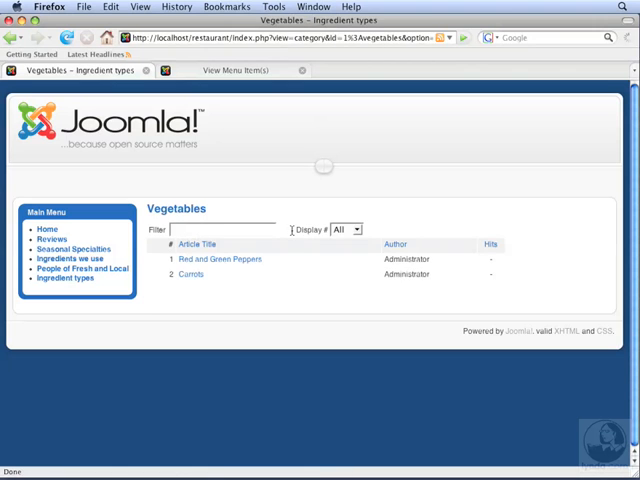
pyautogui.moveTo(292, 232)
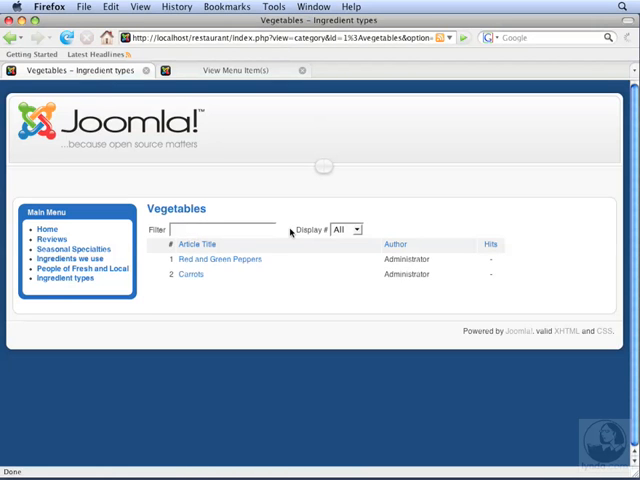
pyautogui.moveTo(284, 250)
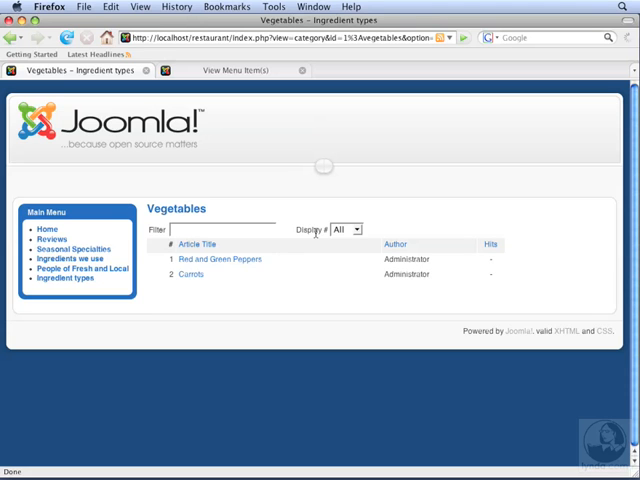
pyautogui.moveTo(204, 276)
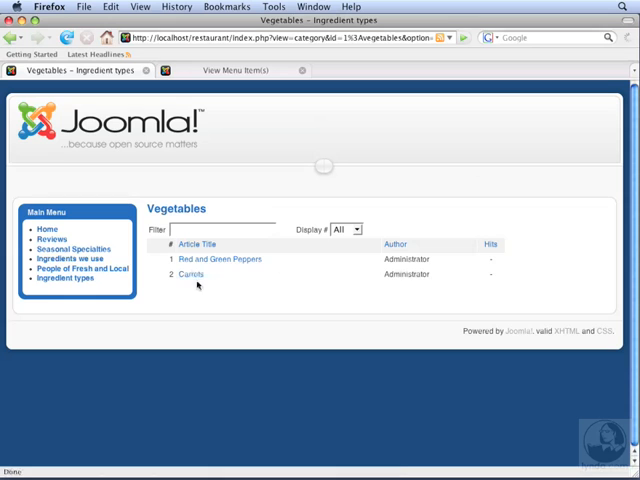
pyautogui.click(190, 274)
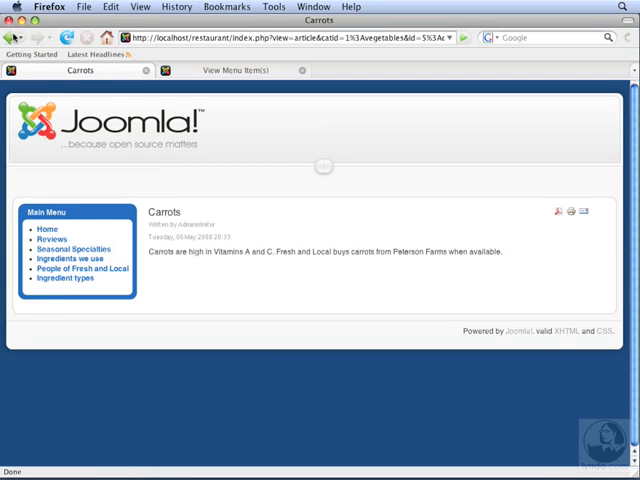
# Step: Return to the Vegetables list, then to the administrator's Menu Item: New screen
pyautogui.click(64, 278)
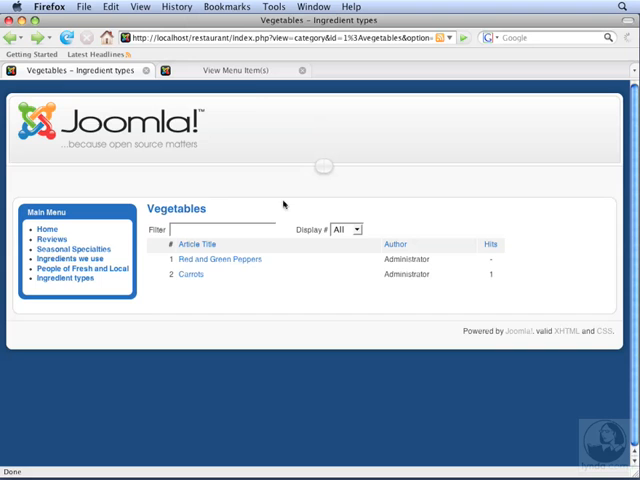
pyautogui.click(240, 70)
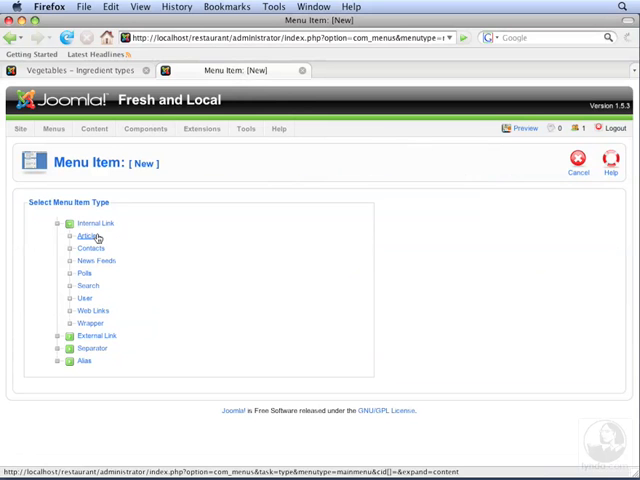
# Step: Choose a Category List Layout showing the Ingredients/Fruits category
pyautogui.click(92, 236)
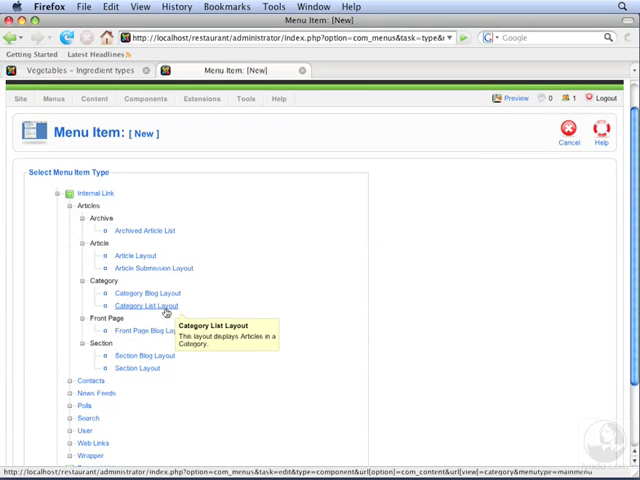
pyautogui.click(148, 304)
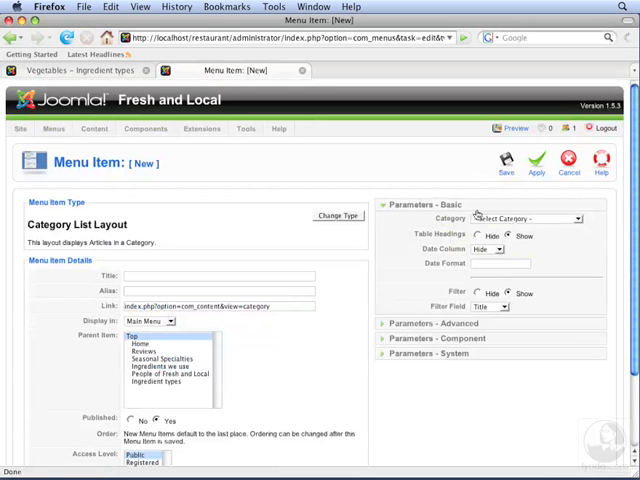
pyautogui.click(524, 218)
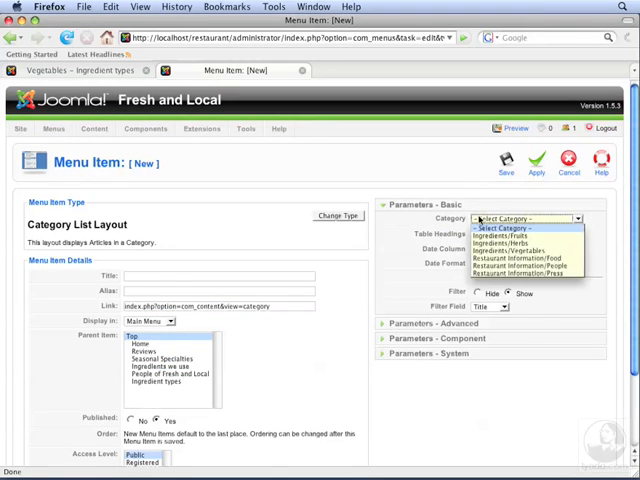
pyautogui.moveTo(528, 236)
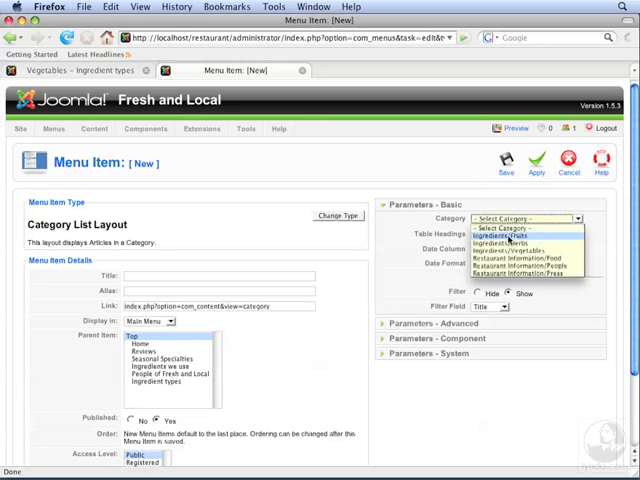
pyautogui.click(516, 238)
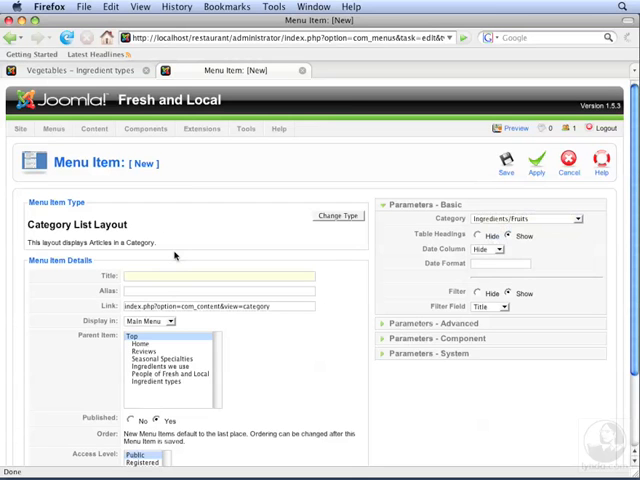
# Step: Title the item 'A list of fruits' and save it to the Main Menu
pyautogui.write('A list of fruits')
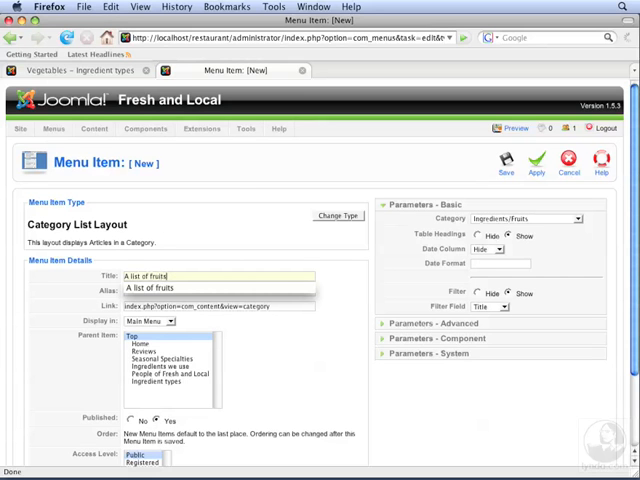
pyautogui.click(504, 162)
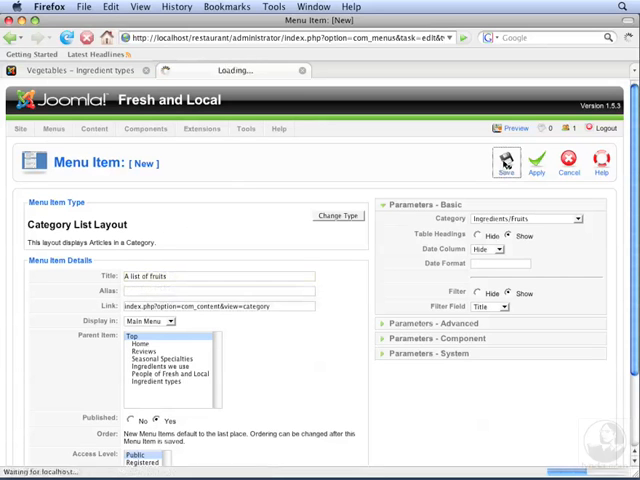
pyautogui.click(506, 162)
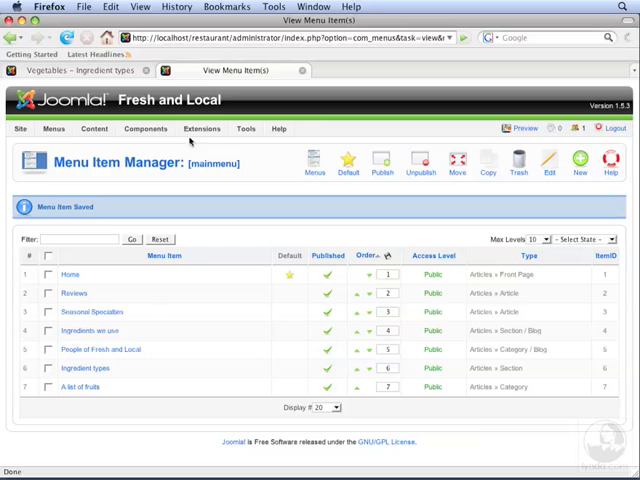
# Step: On the front end, follow 'A list of fruits' to the Fruits list of Pears and Apples
pyautogui.click(80, 70)
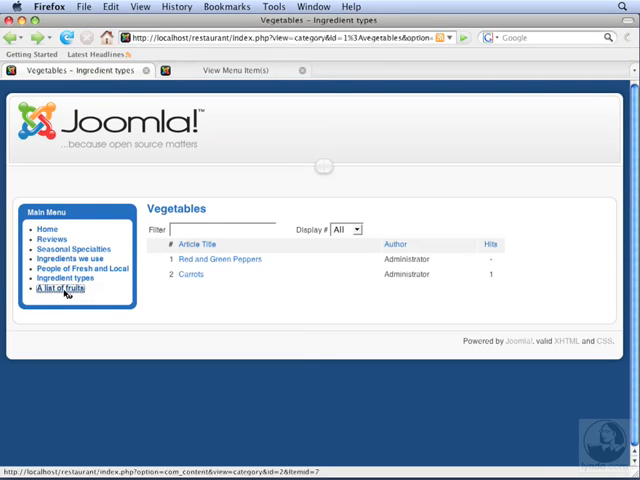
pyautogui.click(60, 288)
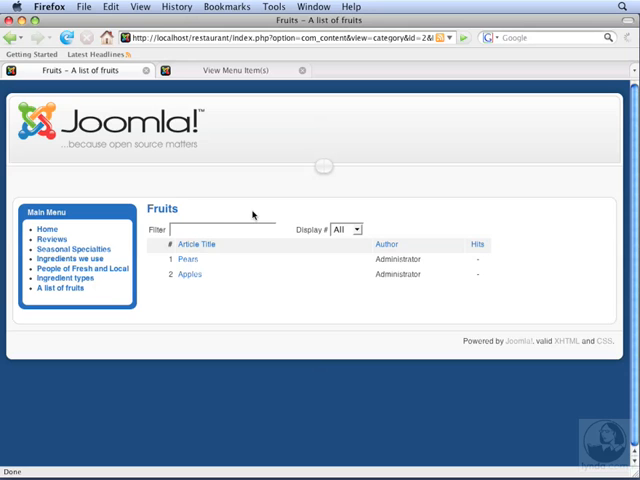
pyautogui.moveTo(236, 216)
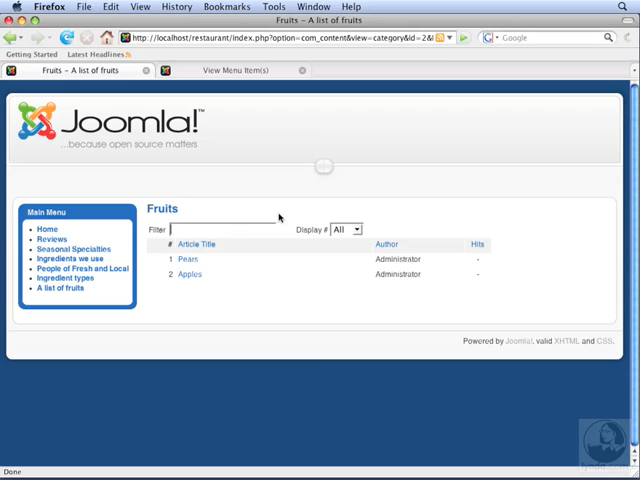
# Step: Filter the Fruits list by 'pea' to show only Pears, displaying 5 per page
pyautogui.write('pea')
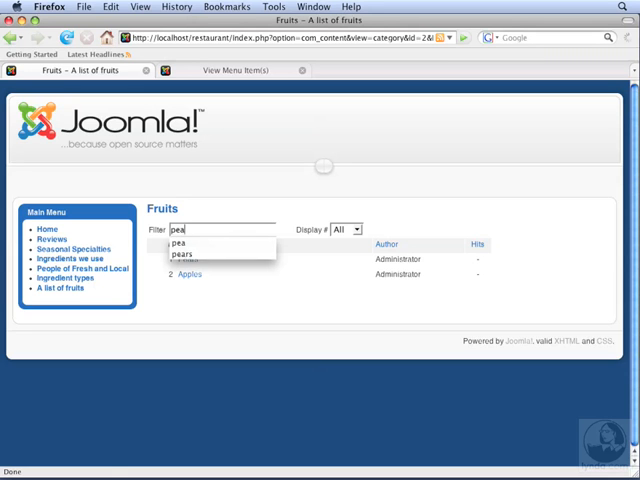
pyautogui.click(184, 254)
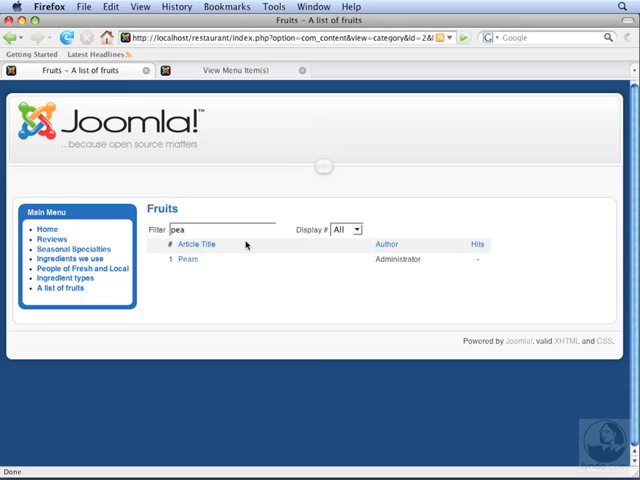
pyautogui.moveTo(260, 246)
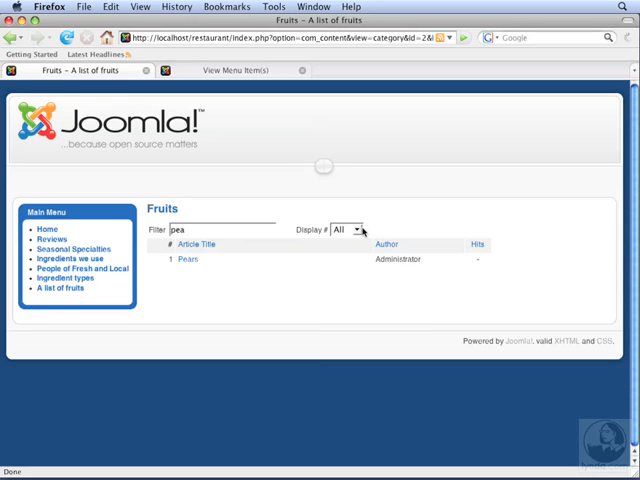
pyautogui.click(348, 230)
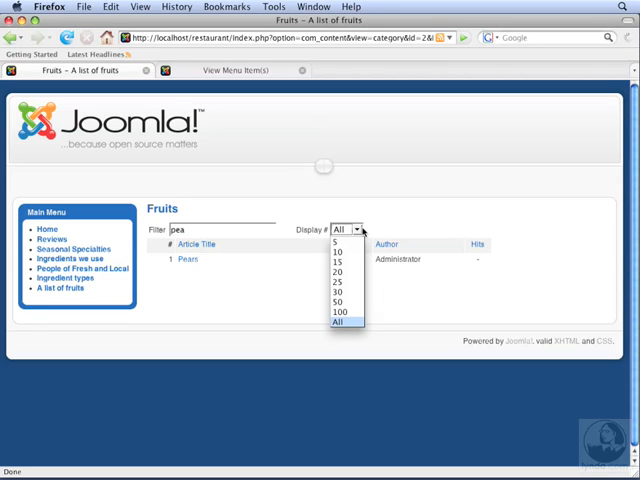
pyautogui.moveTo(348, 242)
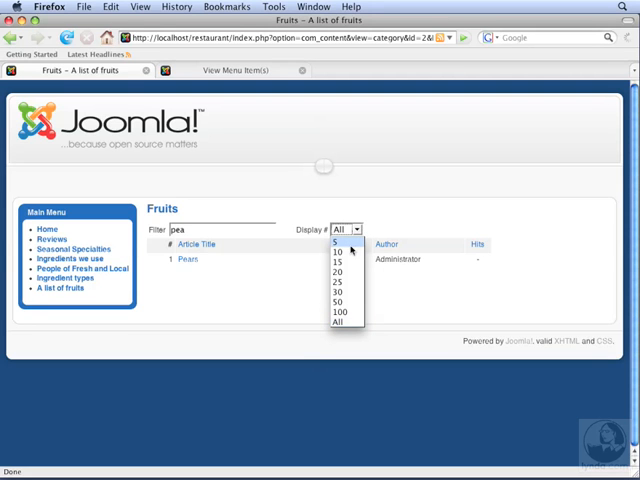
pyautogui.click(338, 244)
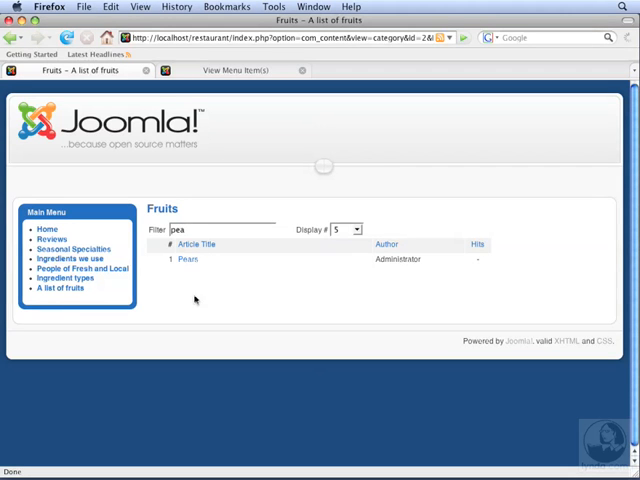
pyautogui.moveTo(152, 296)
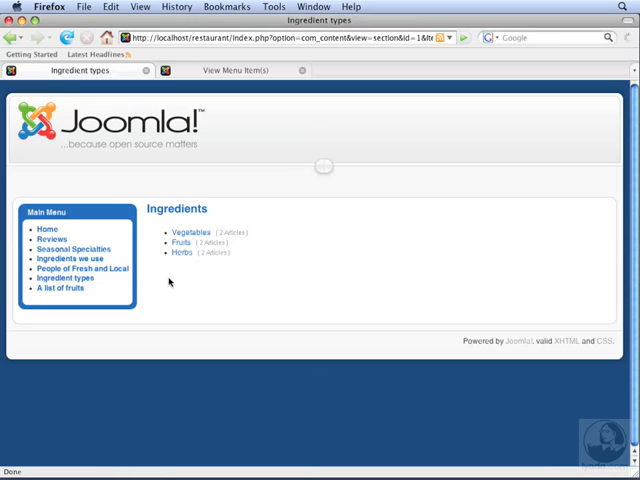
# Step: Reopen 'A list of fruits' so the unfiltered Pears and Apples list shows again
pyautogui.click(56, 288)
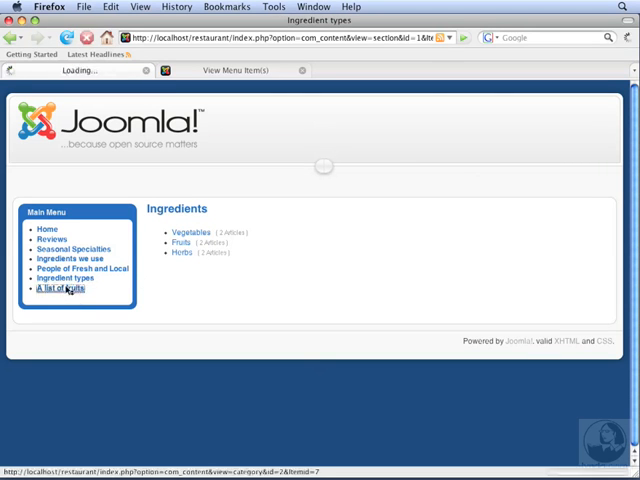
pyautogui.click(56, 288)
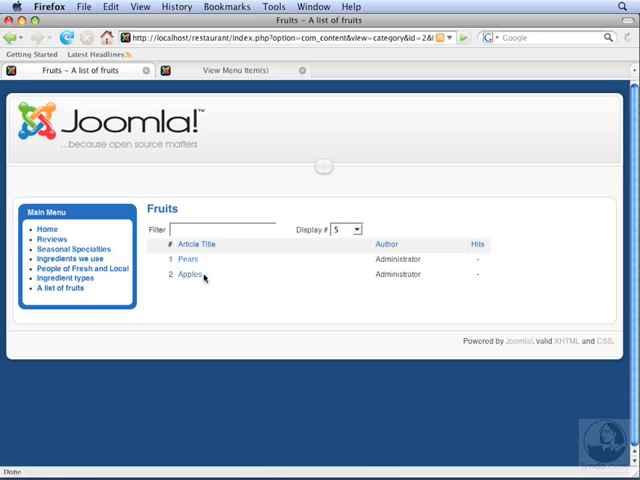